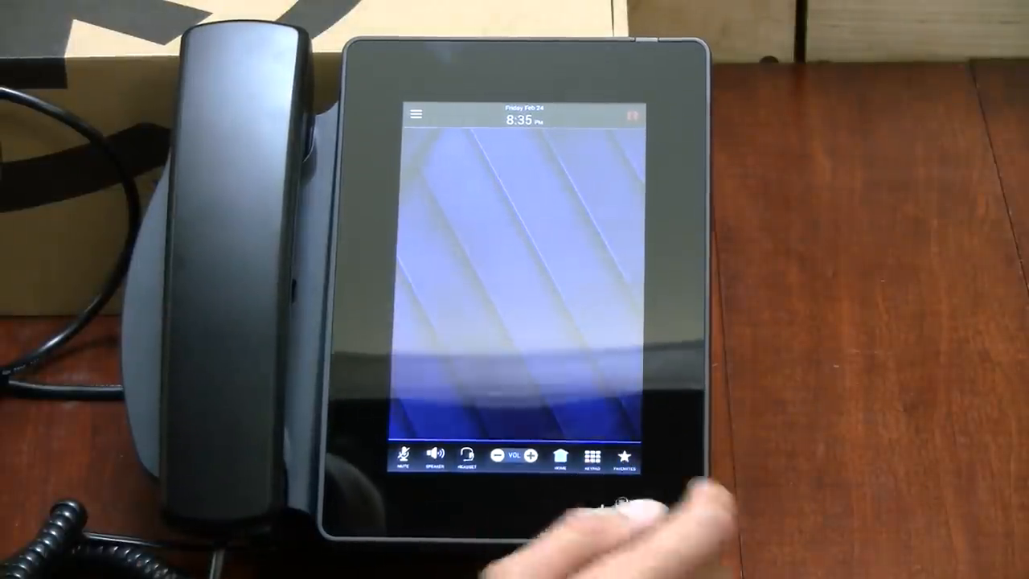
Step: Show the favorites panel prompting set-up through the User Portal via the star icon
{"action": "left_click", "coordinate": [624, 459]}
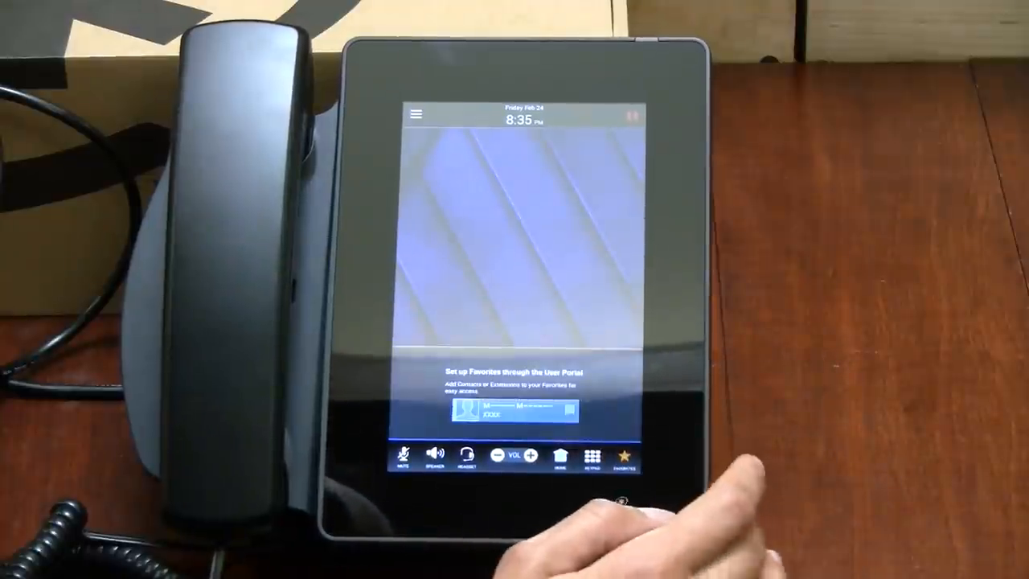